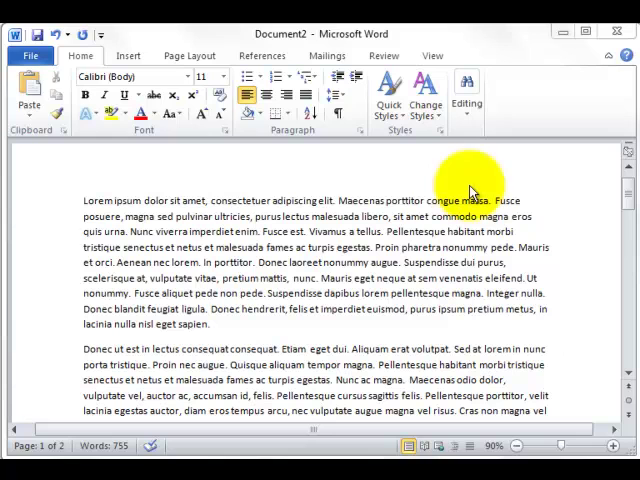
Step: Show the print settings and two-page preview for Document2 from the File view
click(36, 56)
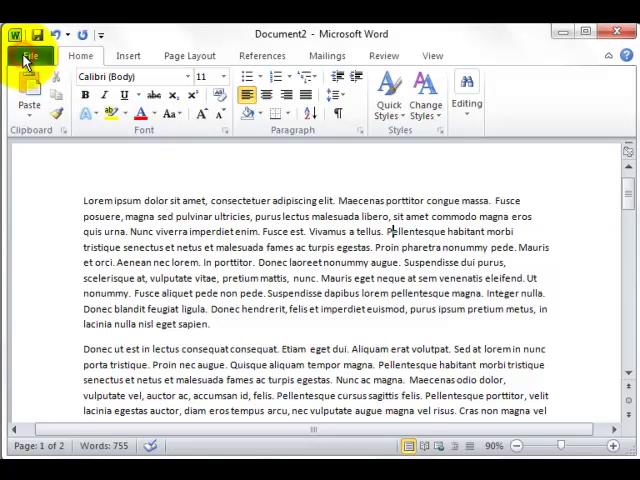
click(38, 56)
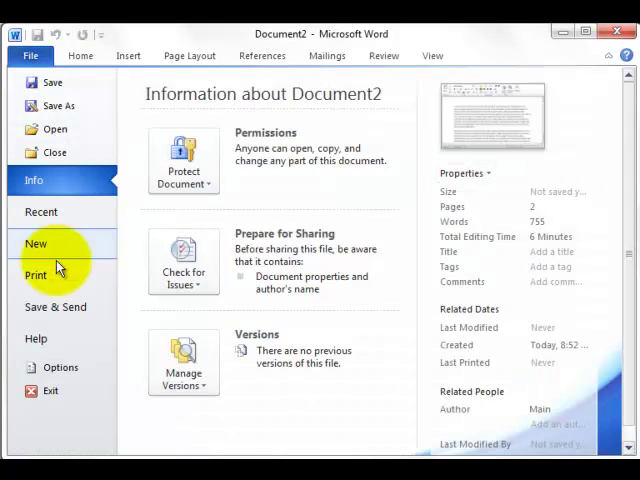
click(36, 276)
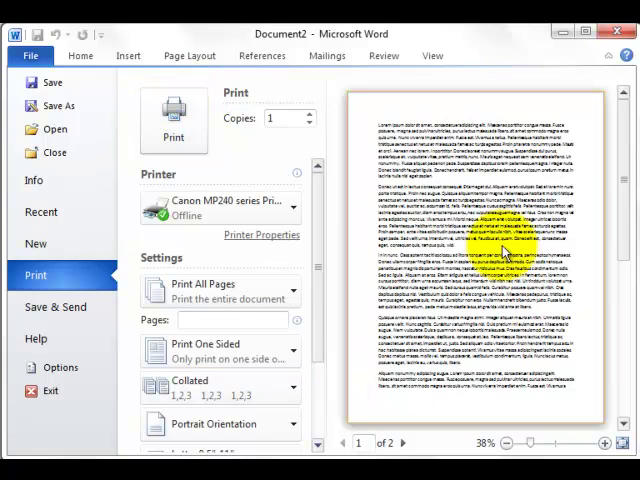
mouse_move(50, 82)
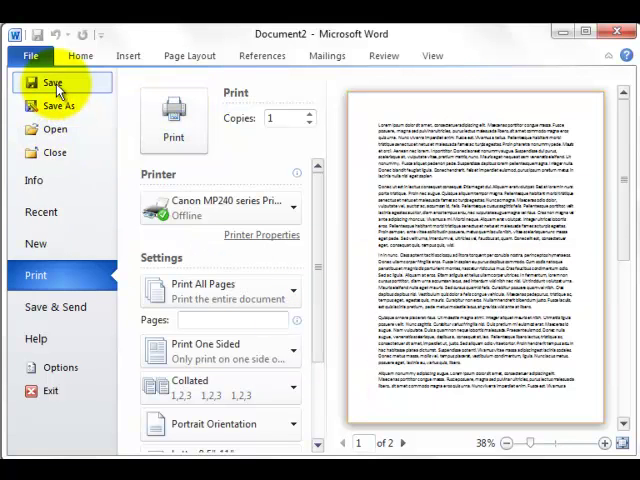
mouse_move(44, 188)
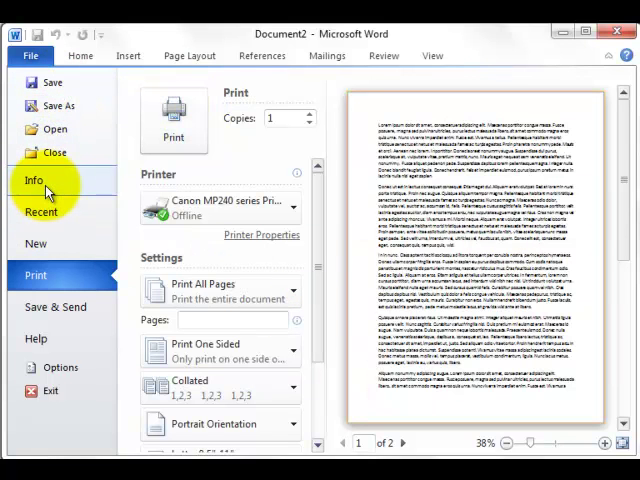
Step: Switch to the document Info page, then back to the print preview
click(34, 180)
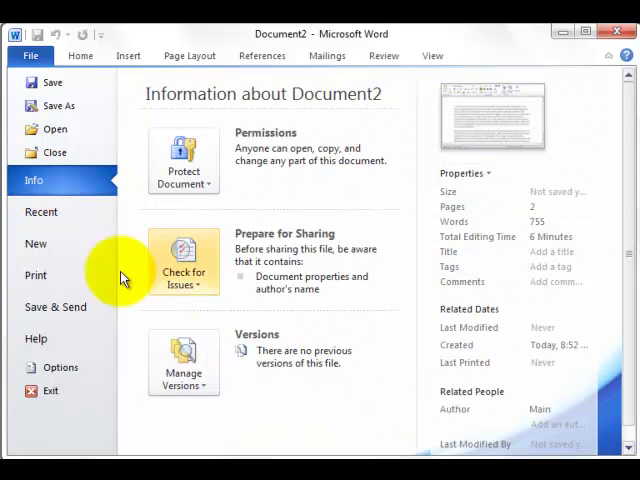
click(36, 276)
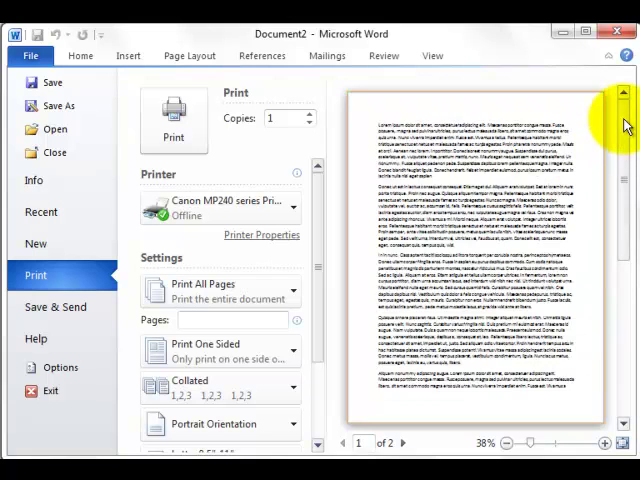
mouse_move(610, 156)
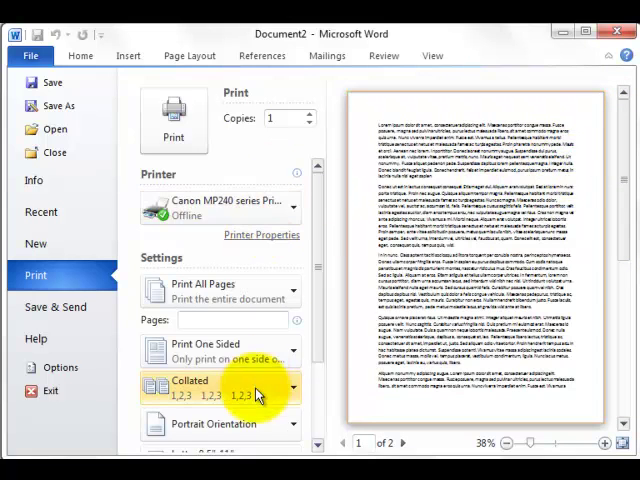
mouse_move(320, 324)
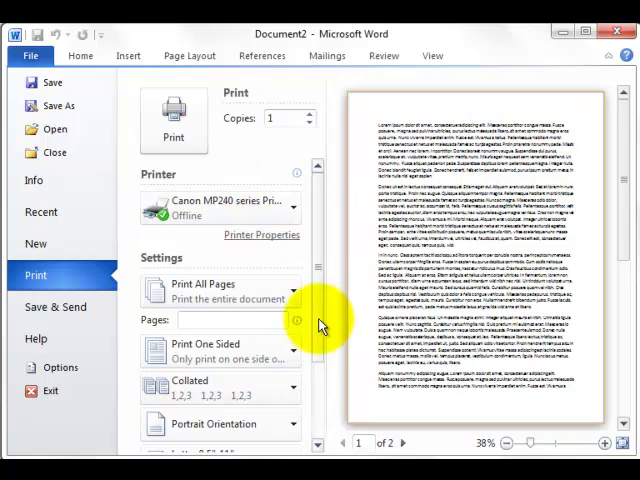